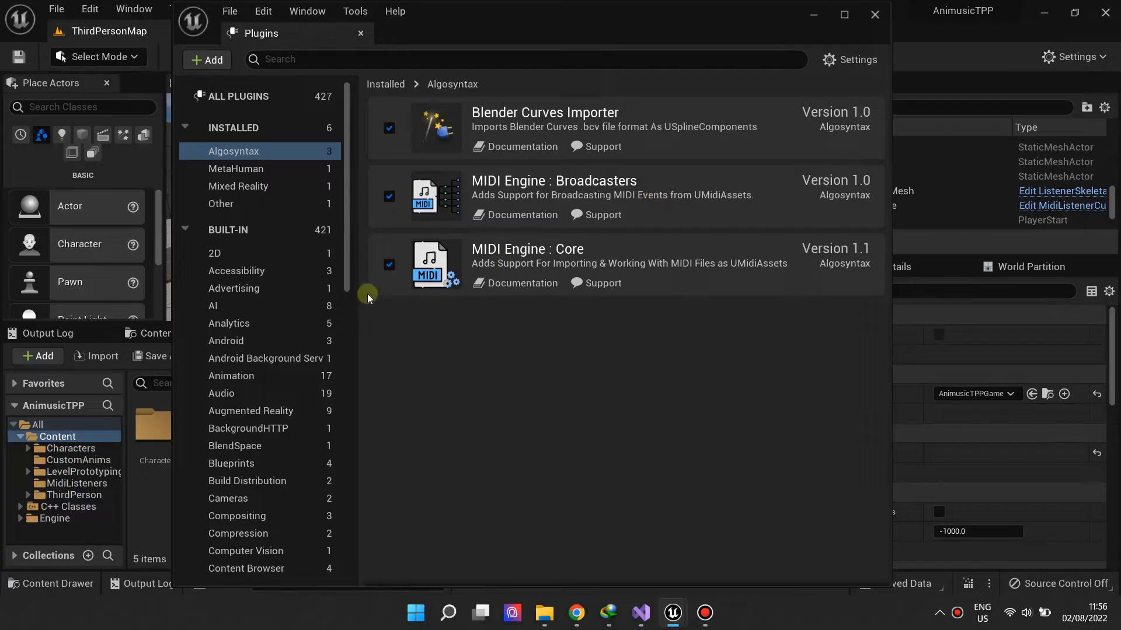
pyautogui.moveTo(680, 392)
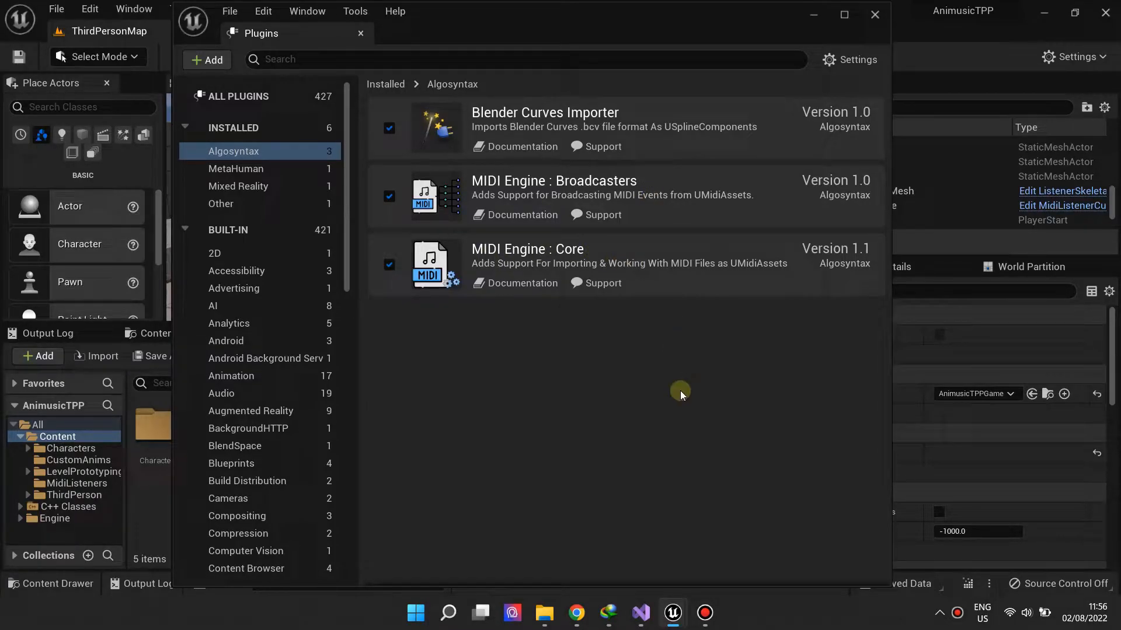
# - Close the Plugins window once the MIDI Engine Core and Broadcasters plugins are confirmed enabled
pyautogui.click(360, 32)
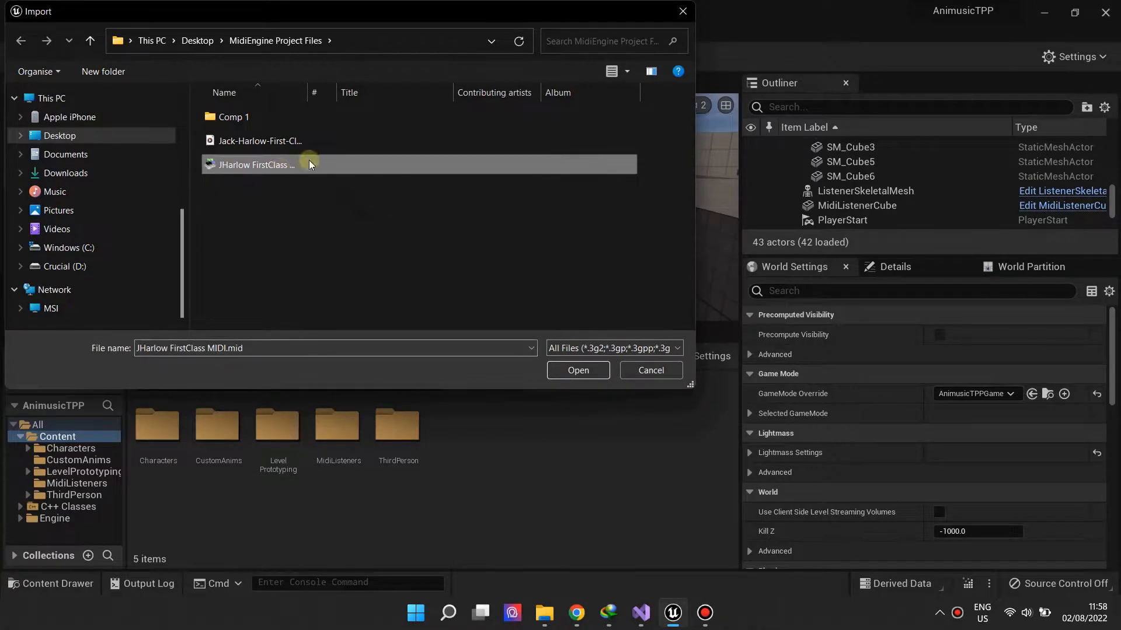
# - Import the Jack Harlow WAV and the JHarlow FirstClass MIDI file together
pyautogui.click(259, 140)
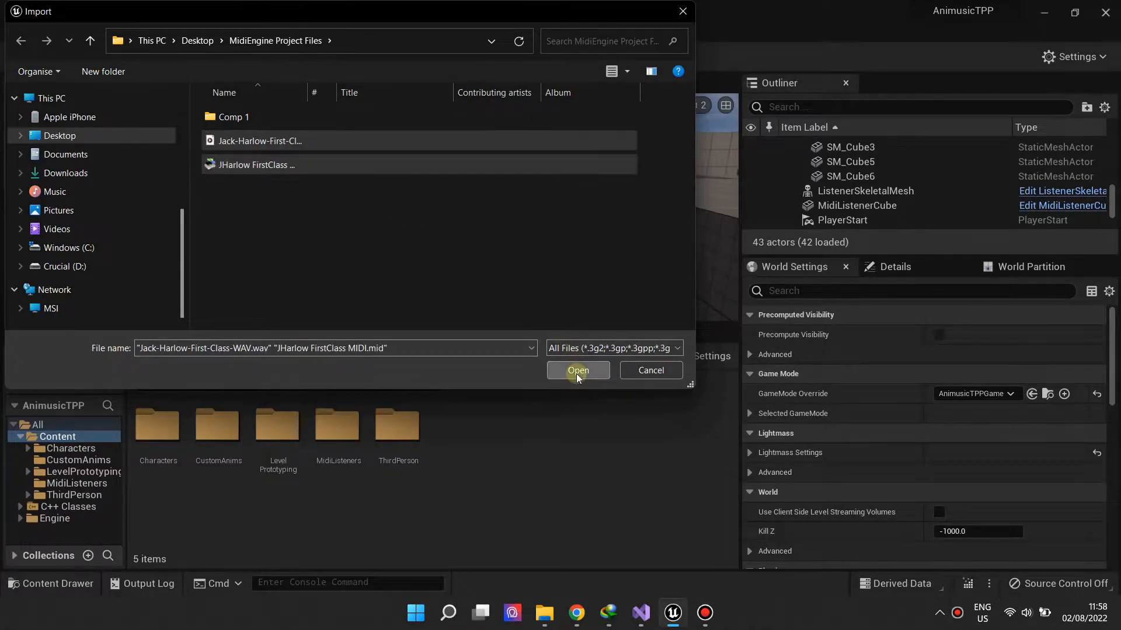
pyautogui.click(577, 371)
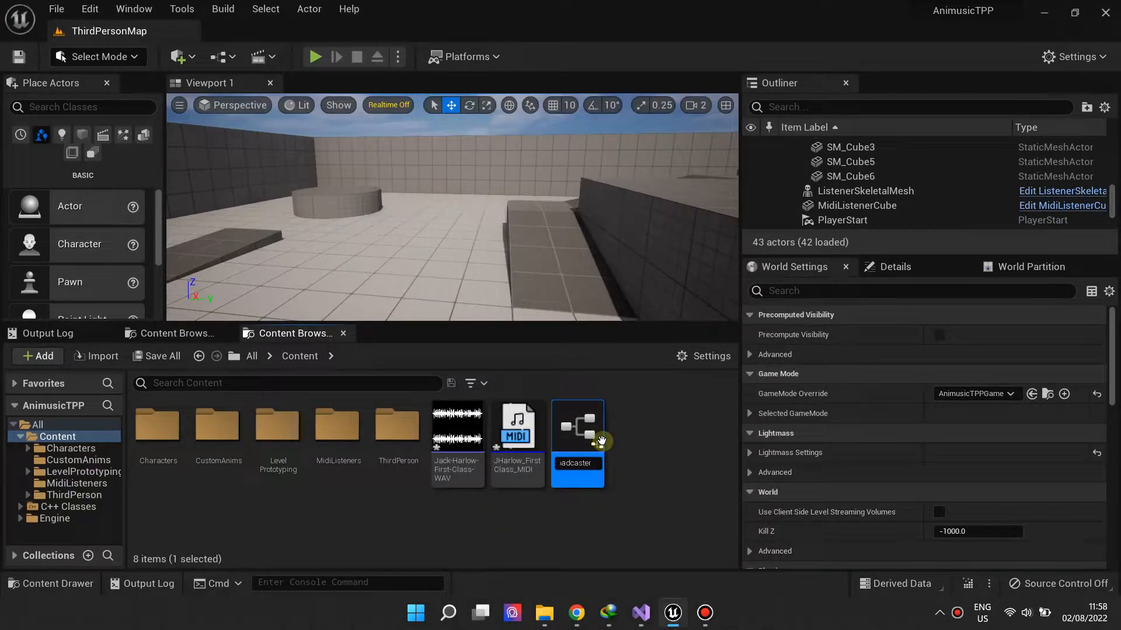
# - Add a Quartz Midi Broadcaster component to MidiBroadcaster using the JHarlow_FirstClass_MIDI asset
pyautogui.doubleClick(577, 429)
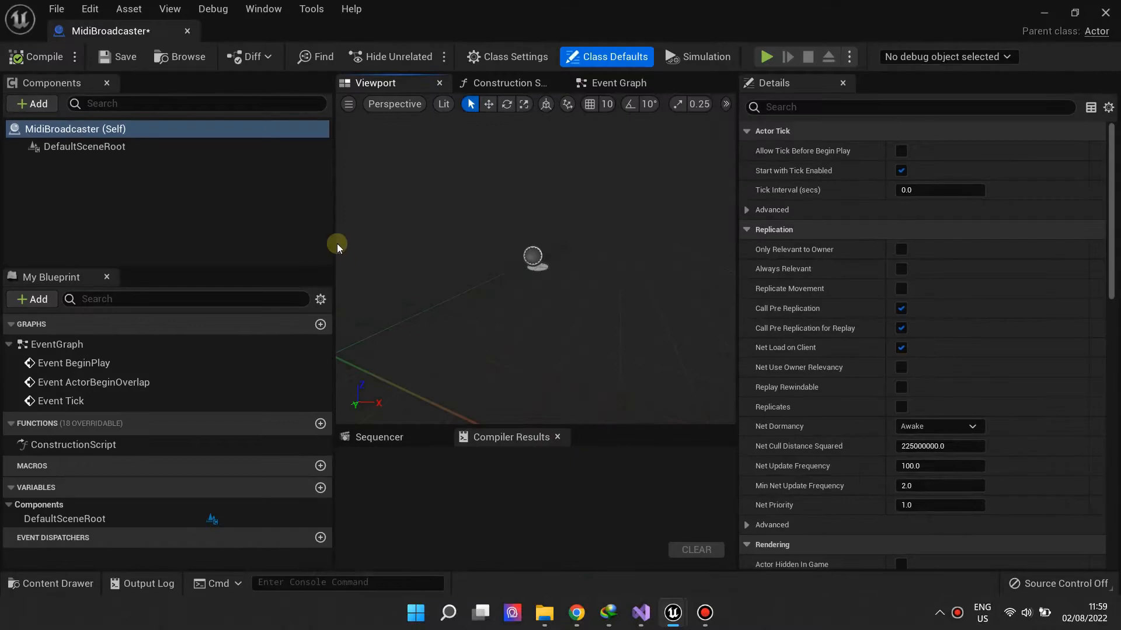
pyautogui.click(31, 104)
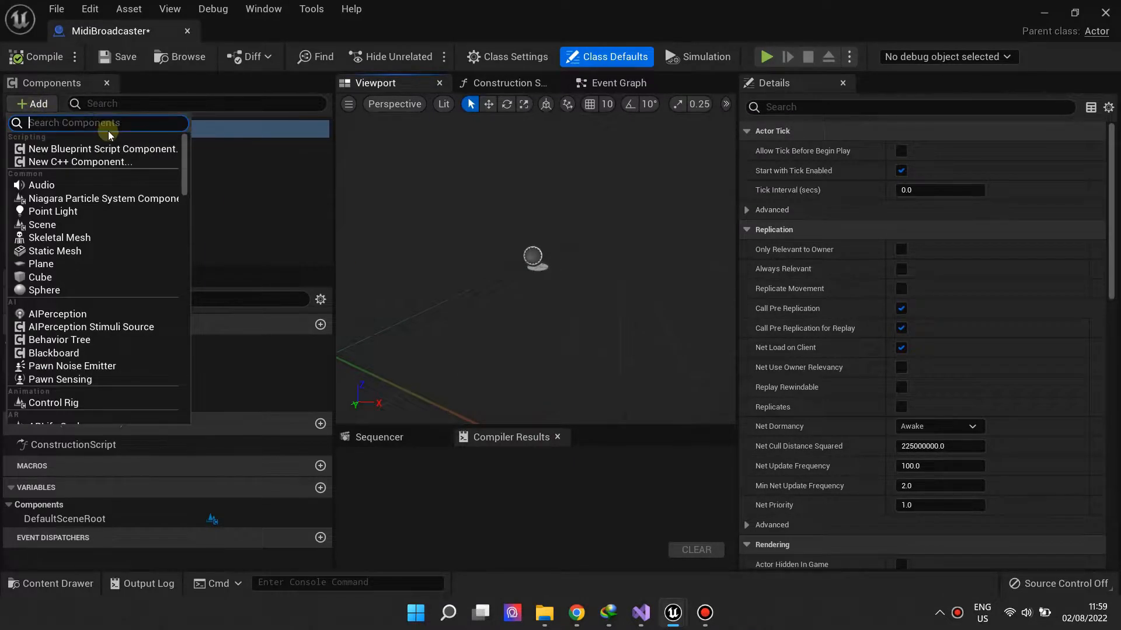
pyautogui.write('Midi')
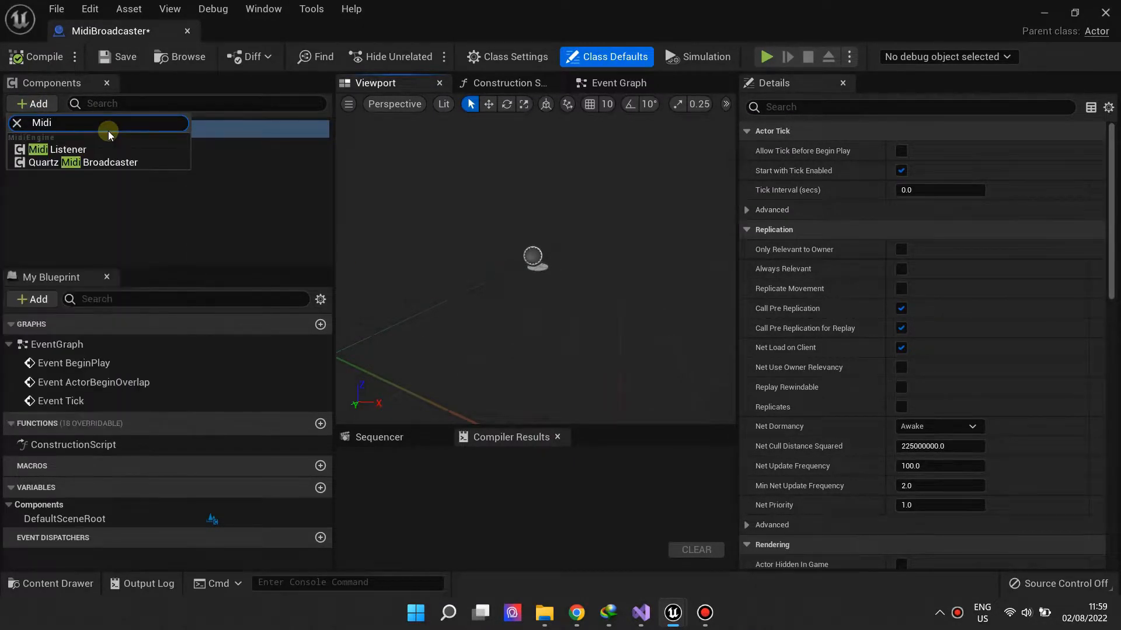
pyautogui.click(88, 163)
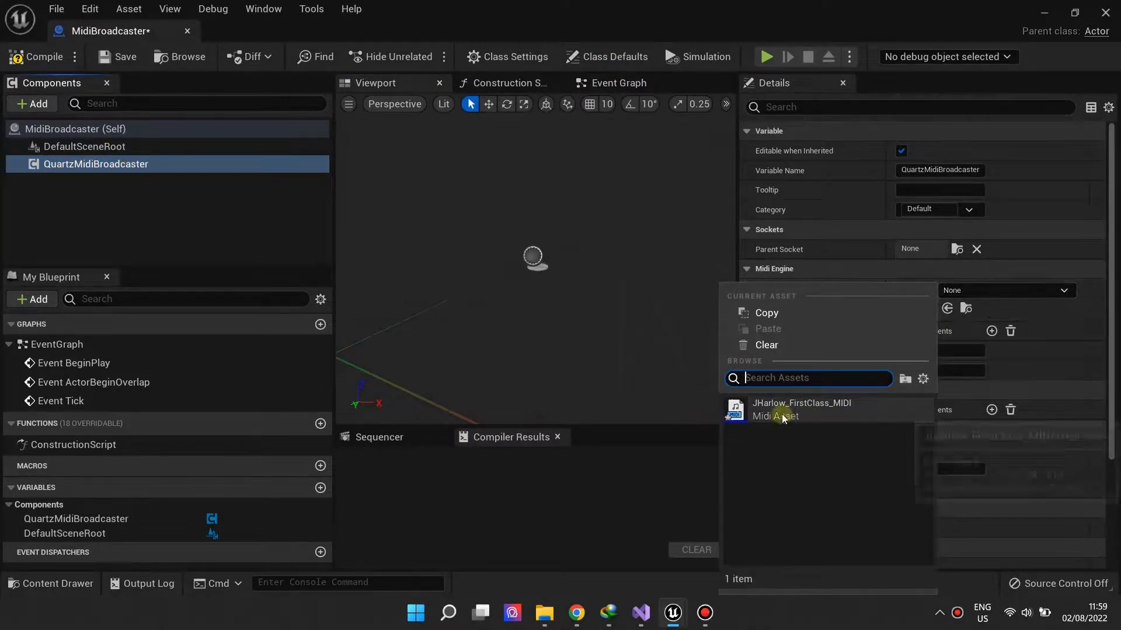
pyautogui.click(801, 410)
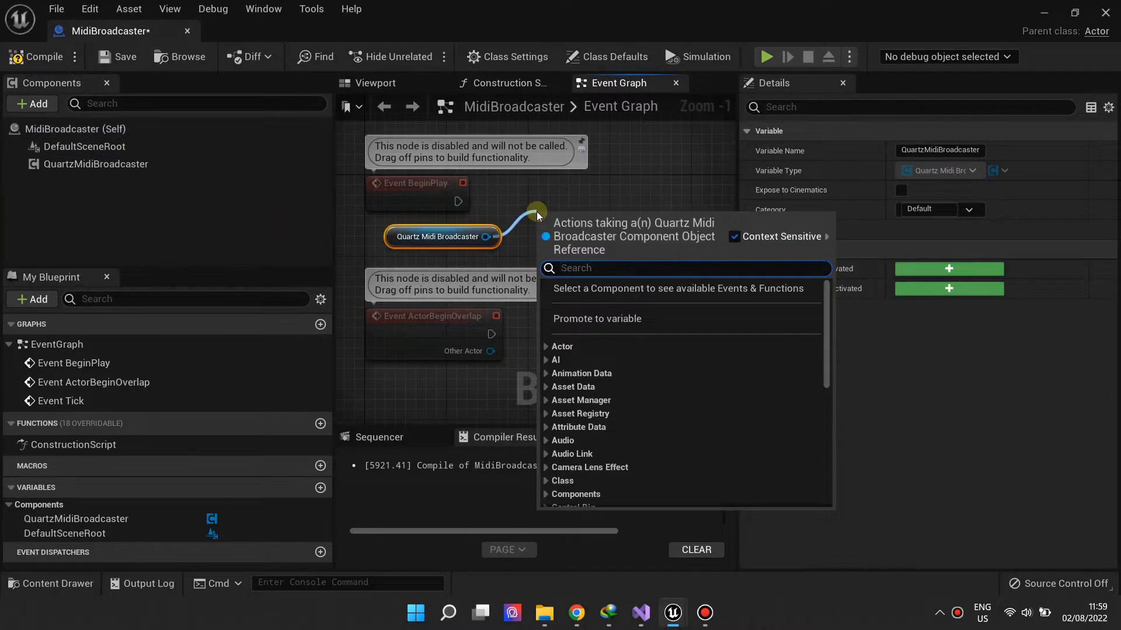
# - Chain a Start Broadcast call on the broadcaster component into Play Sound 2D
pyautogui.write('Start')
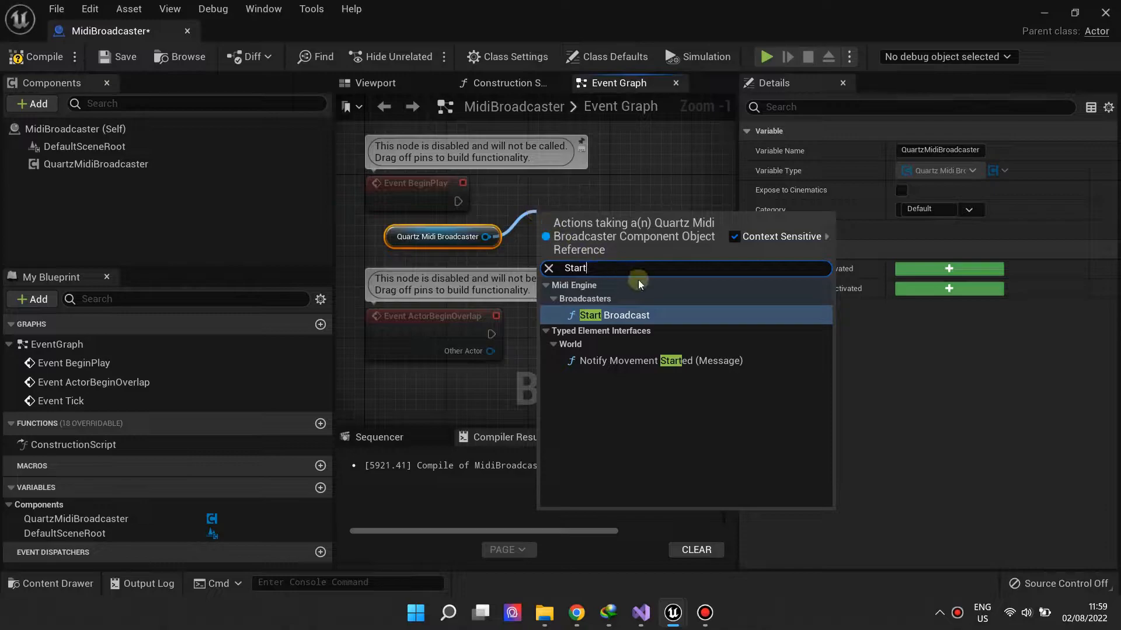
pyautogui.click(614, 314)
pyautogui.write('Play Sou')
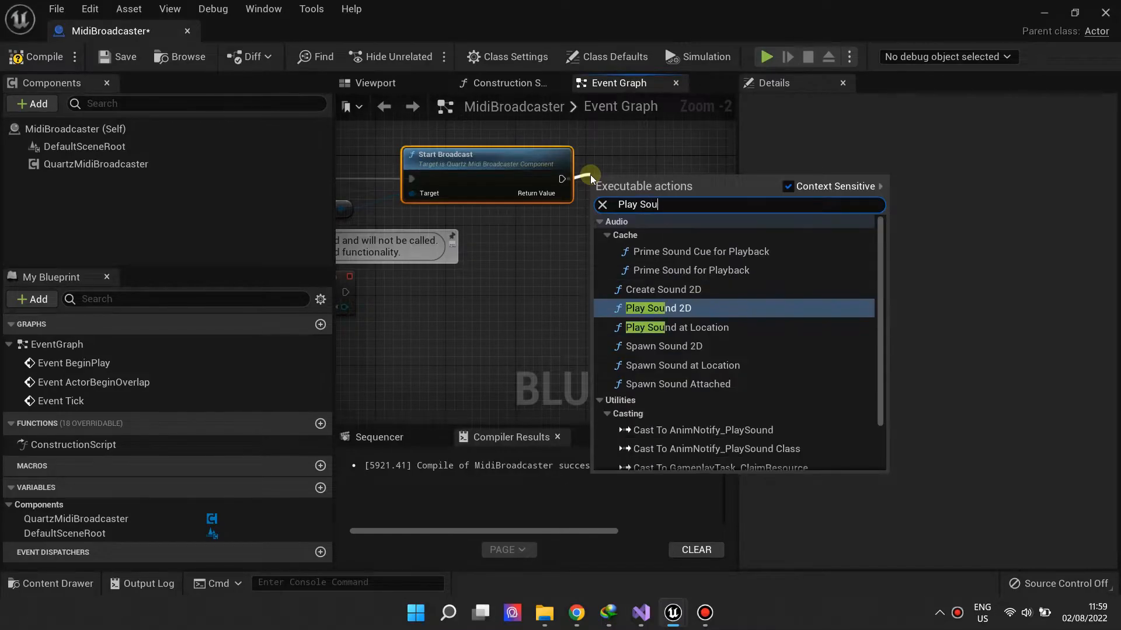
pyautogui.click(656, 308)
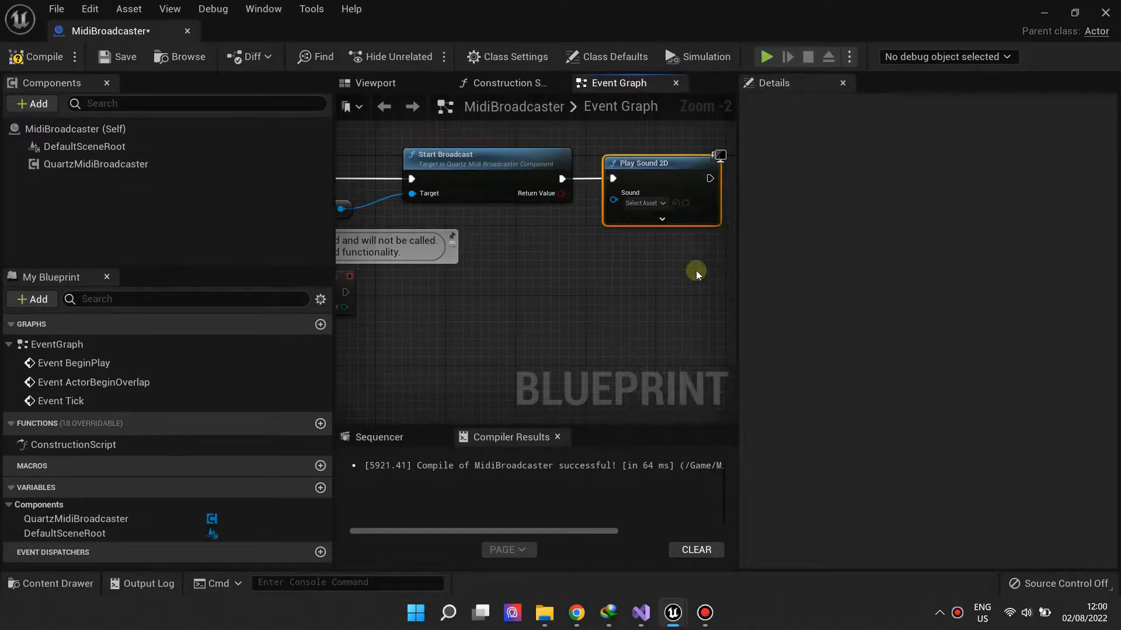
pyautogui.scroll(-3)
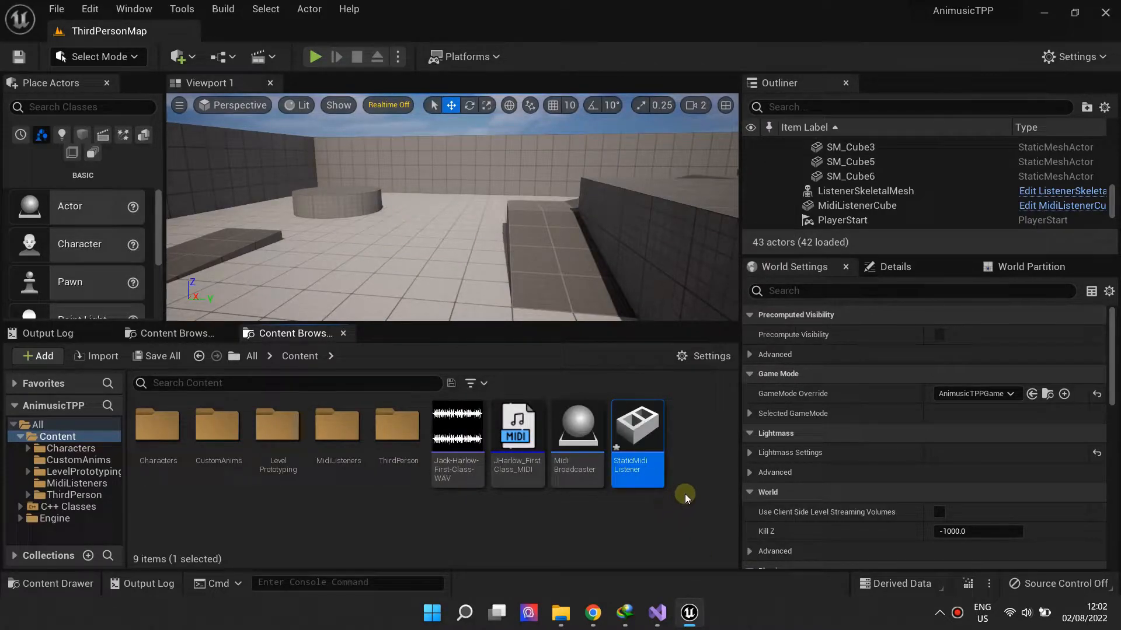
# - Open StaticMidiListener and add a Midi Listener component named MidiListener
pyautogui.doubleClick(636, 426)
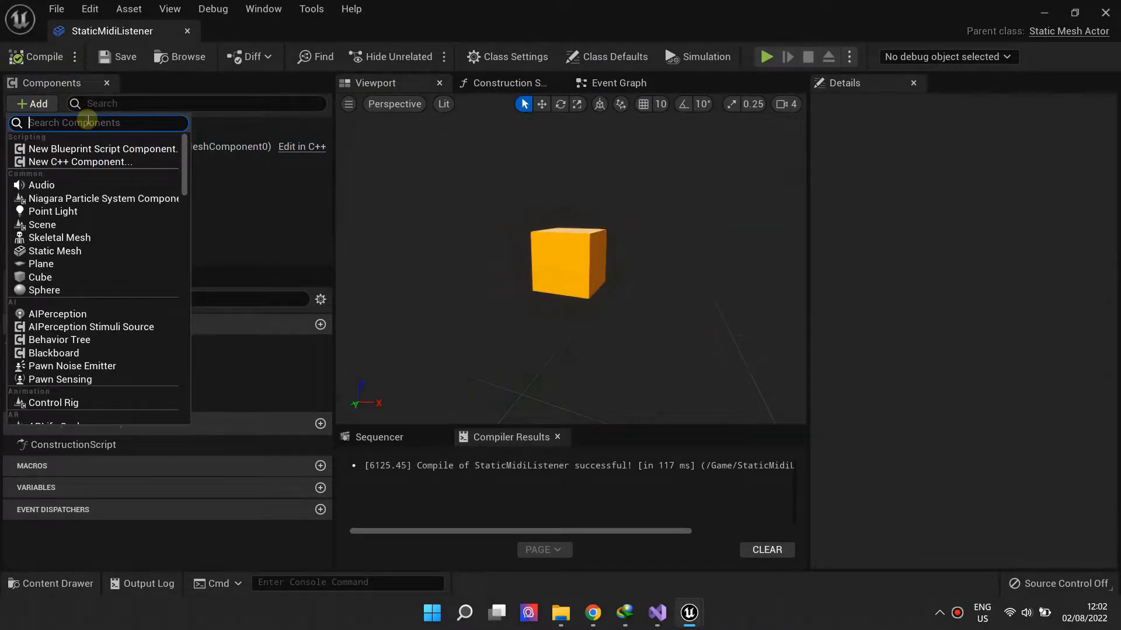
pyautogui.write('Midi')
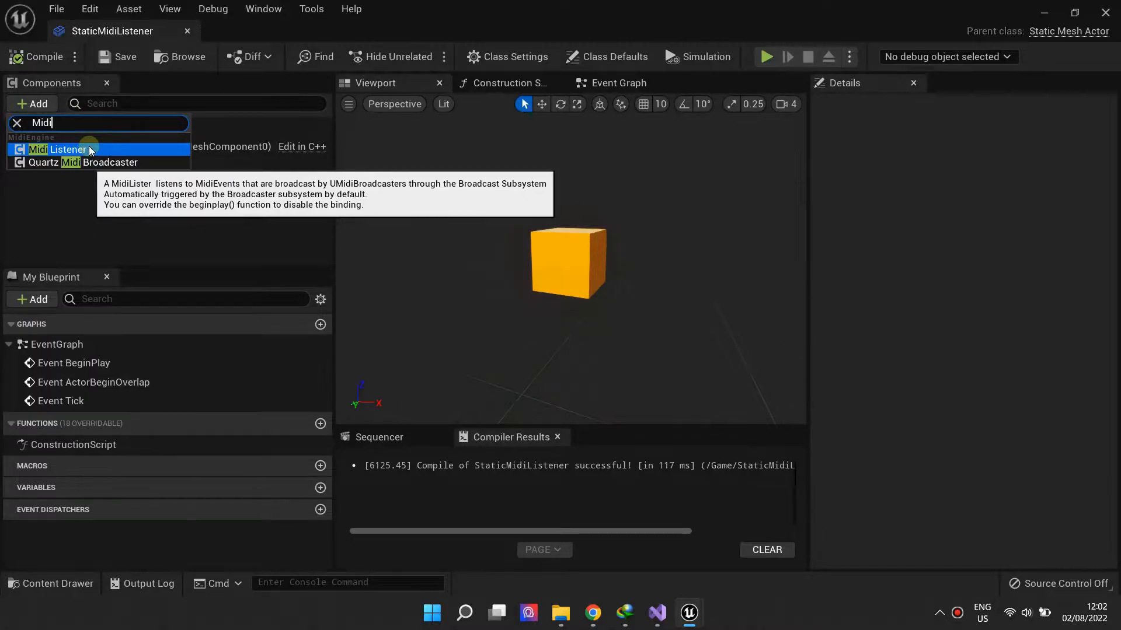
pyautogui.click(65, 150)
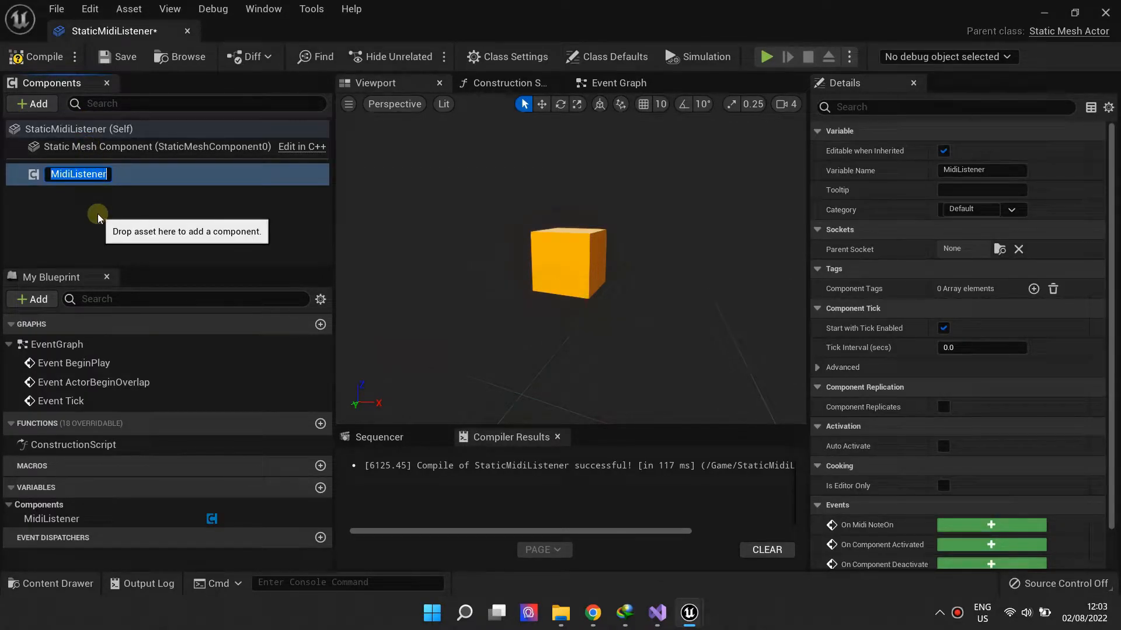
pyautogui.click(618, 83)
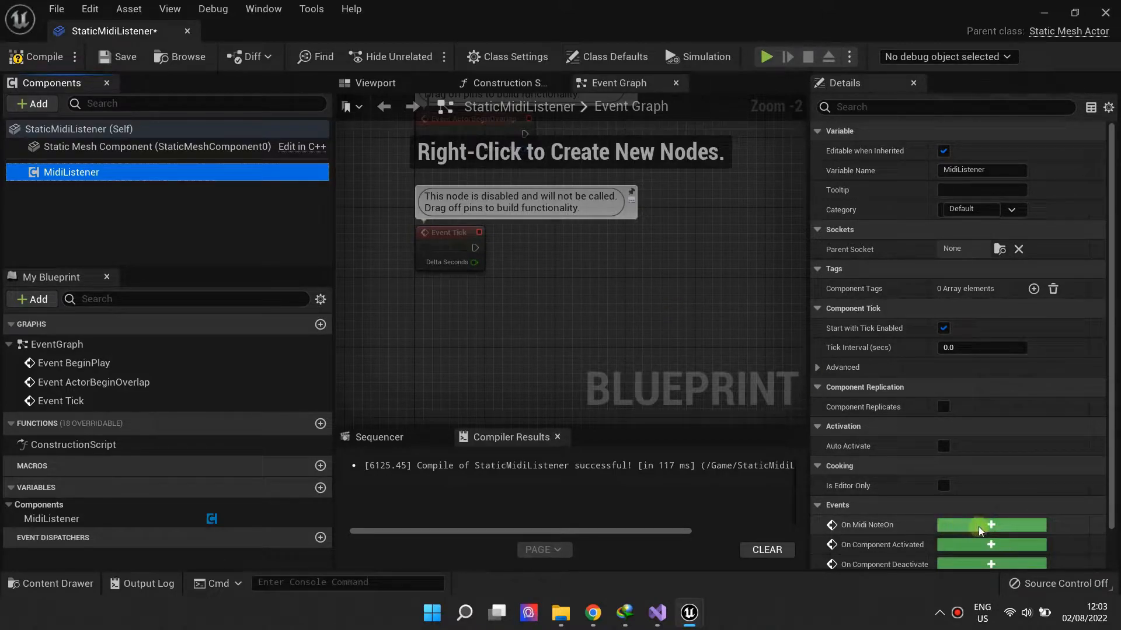
# - Feed On Midi NoteOn's track name into a Switch on String with Kick and 808 Kick cases
pyautogui.click(990, 525)
pyautogui.write('s')
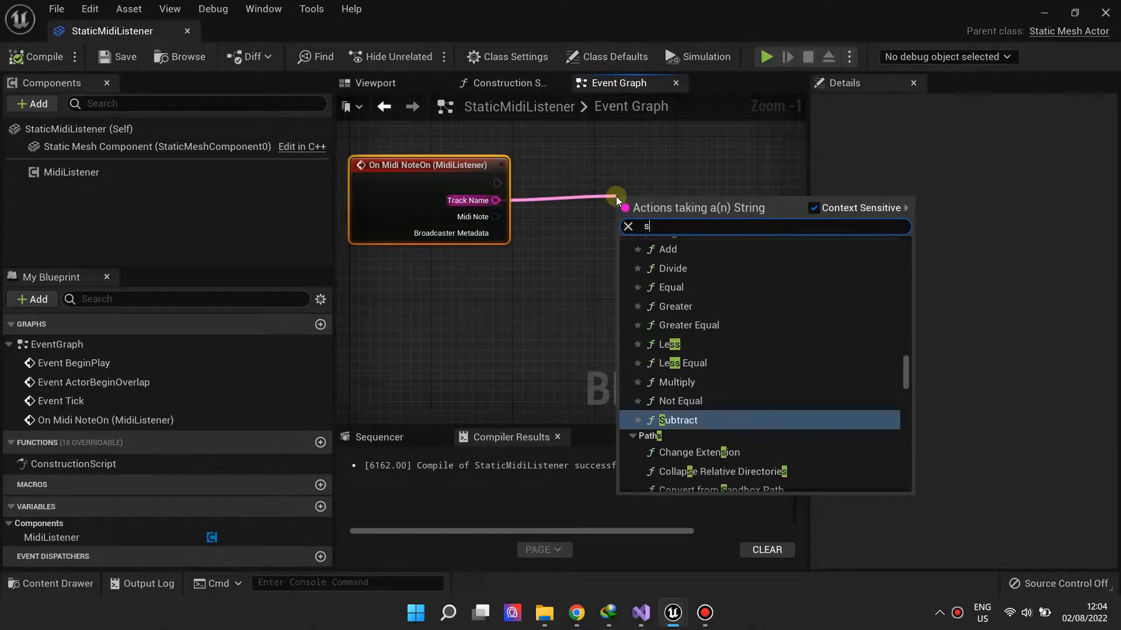
pyautogui.write('wit')
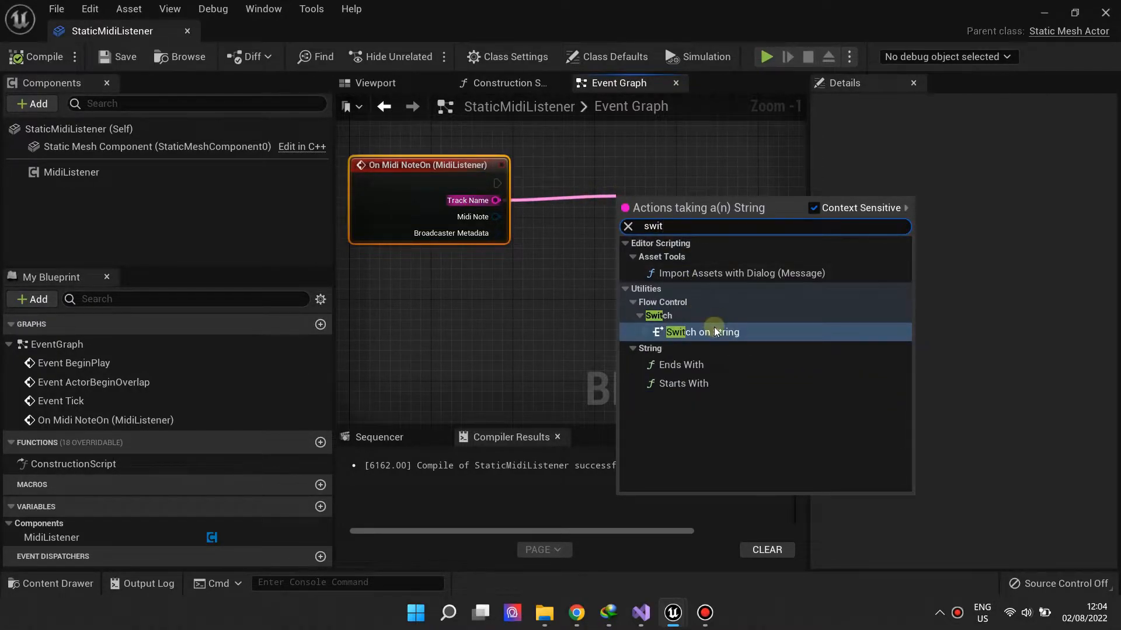
pyautogui.click(700, 332)
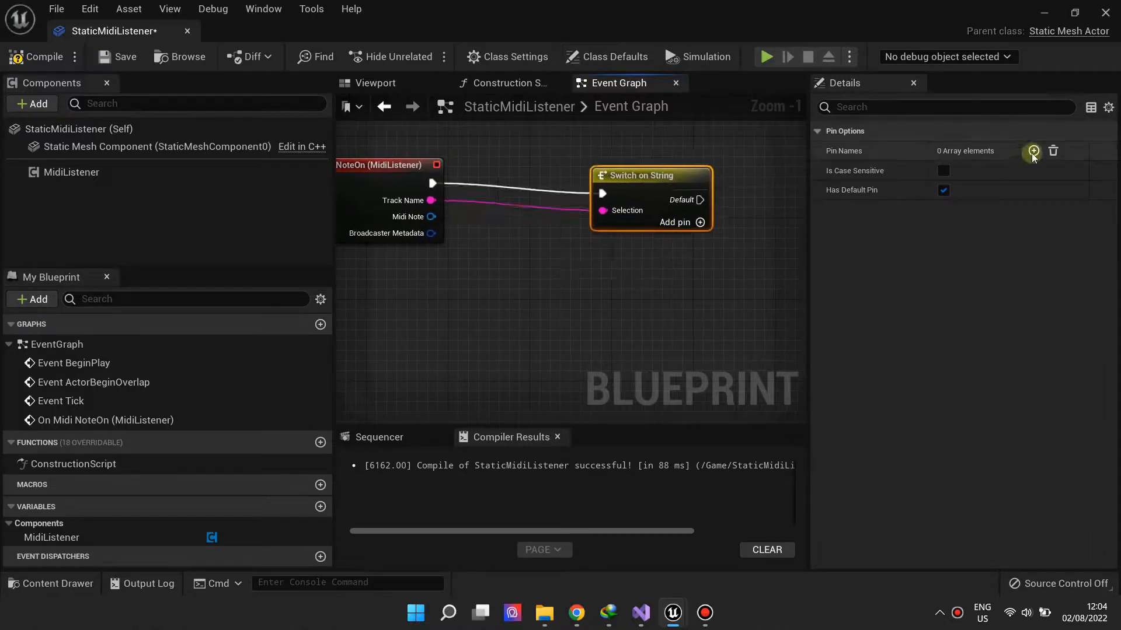
pyautogui.click(1031, 151)
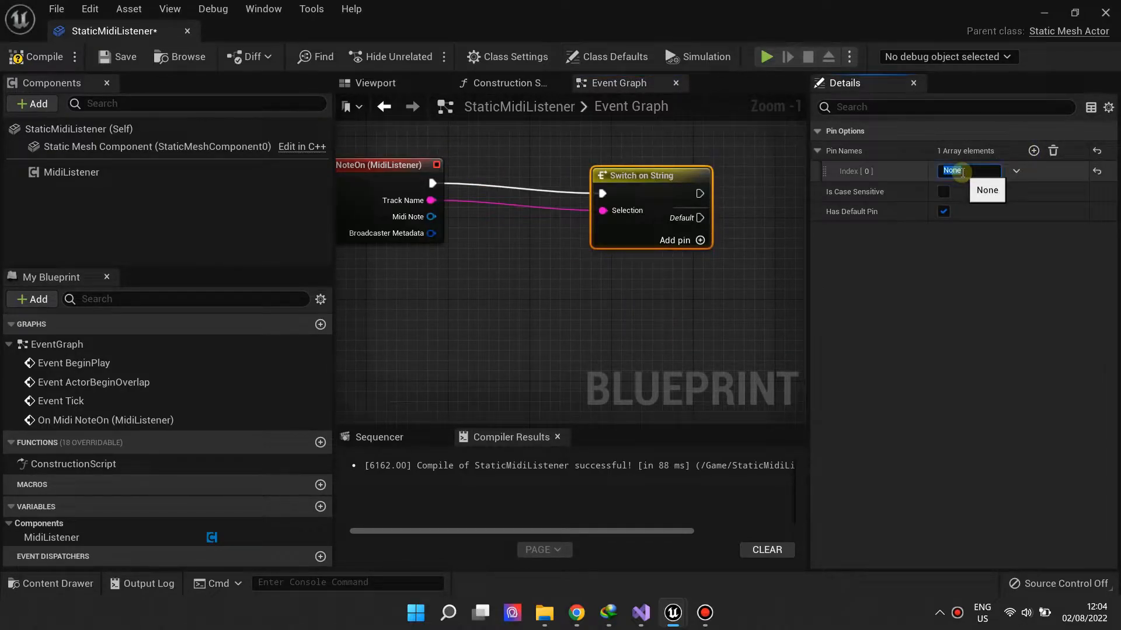
pyautogui.write('Kick')
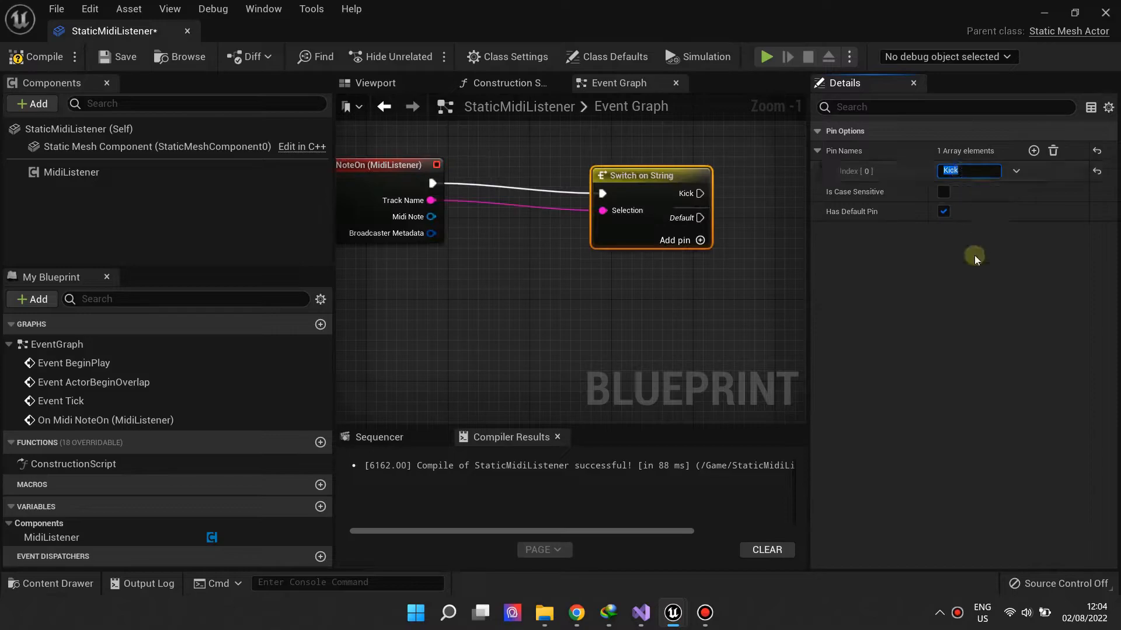
pyautogui.click(1034, 151)
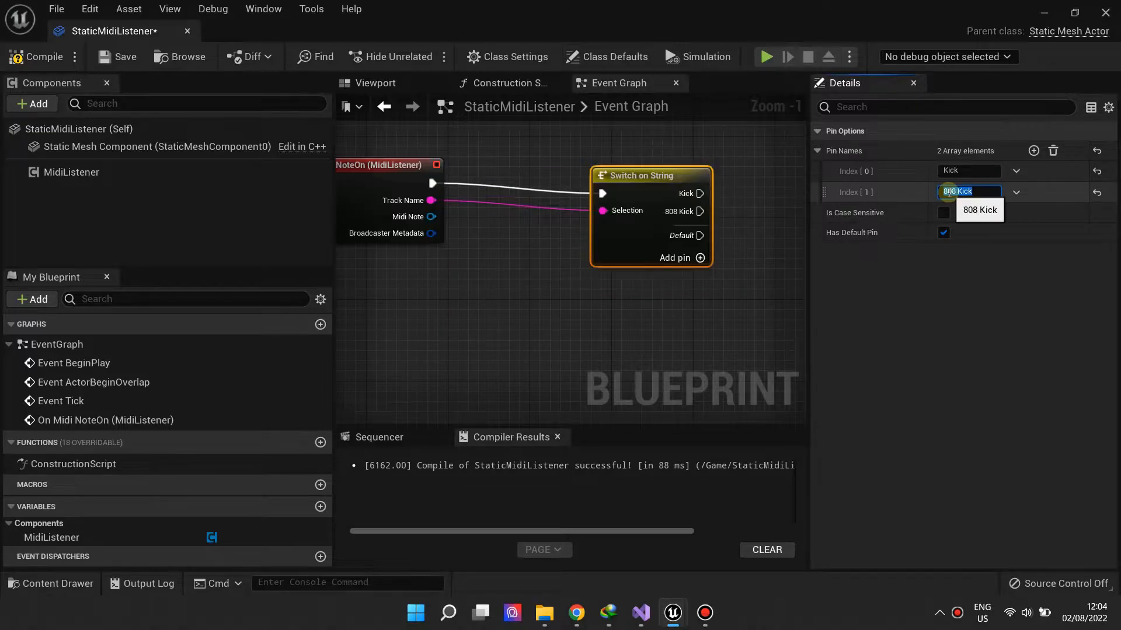
pyautogui.click(155, 146)
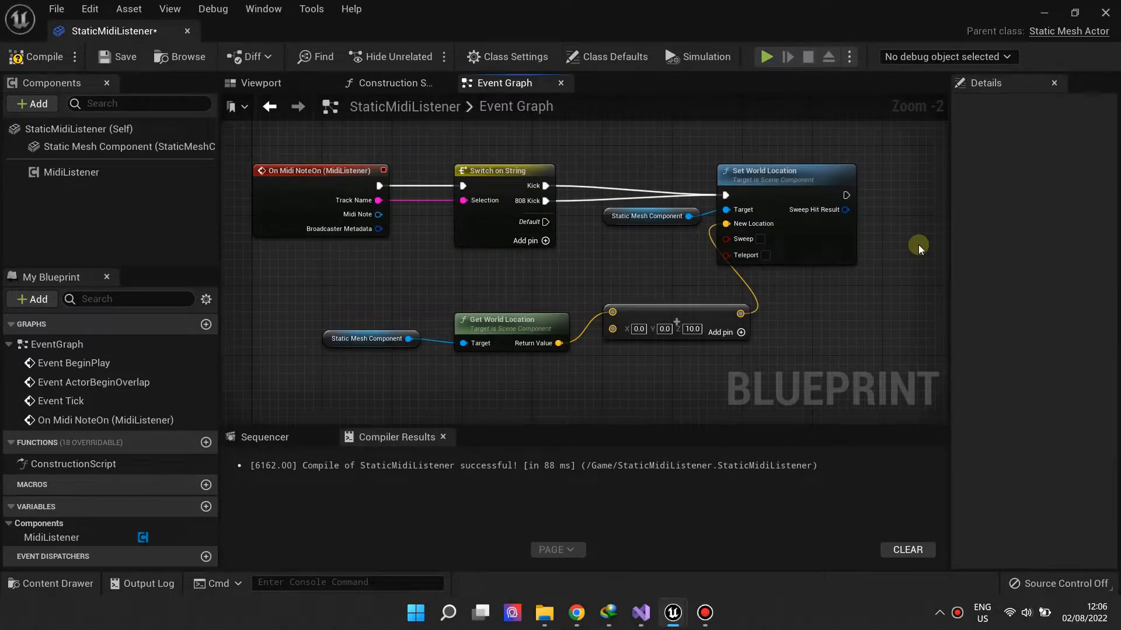
pyautogui.moveTo(817, 281)
pyautogui.write('g')
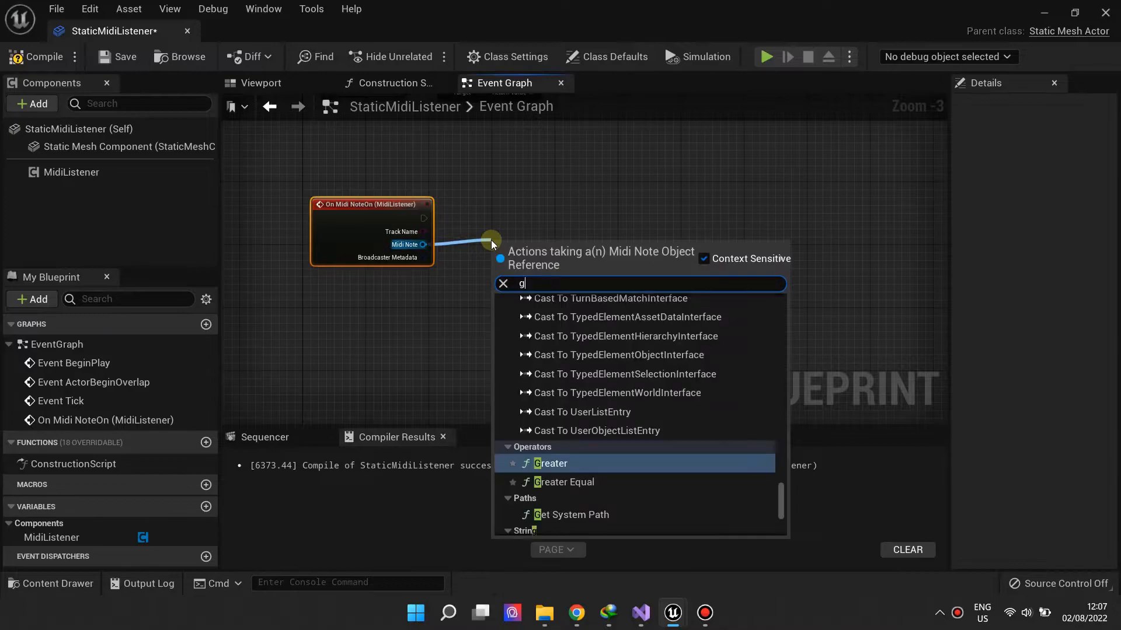
# - Add Get Note Properties for the MIDI note and split the Broadcaster Metadata struct pin
pyautogui.write('et not')
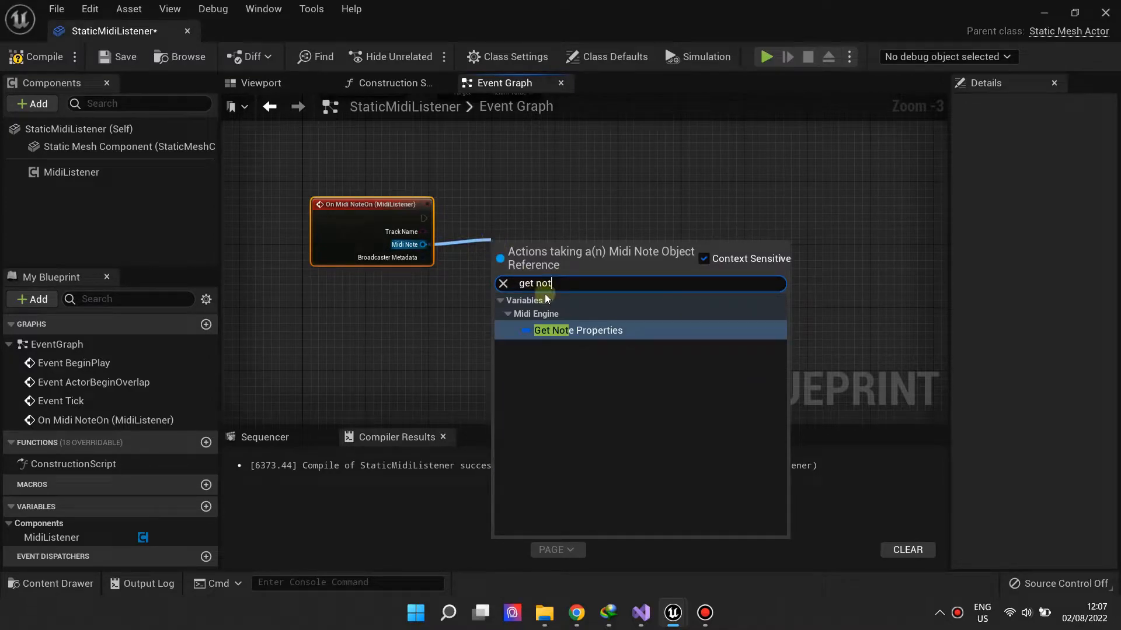
pyautogui.click(578, 330)
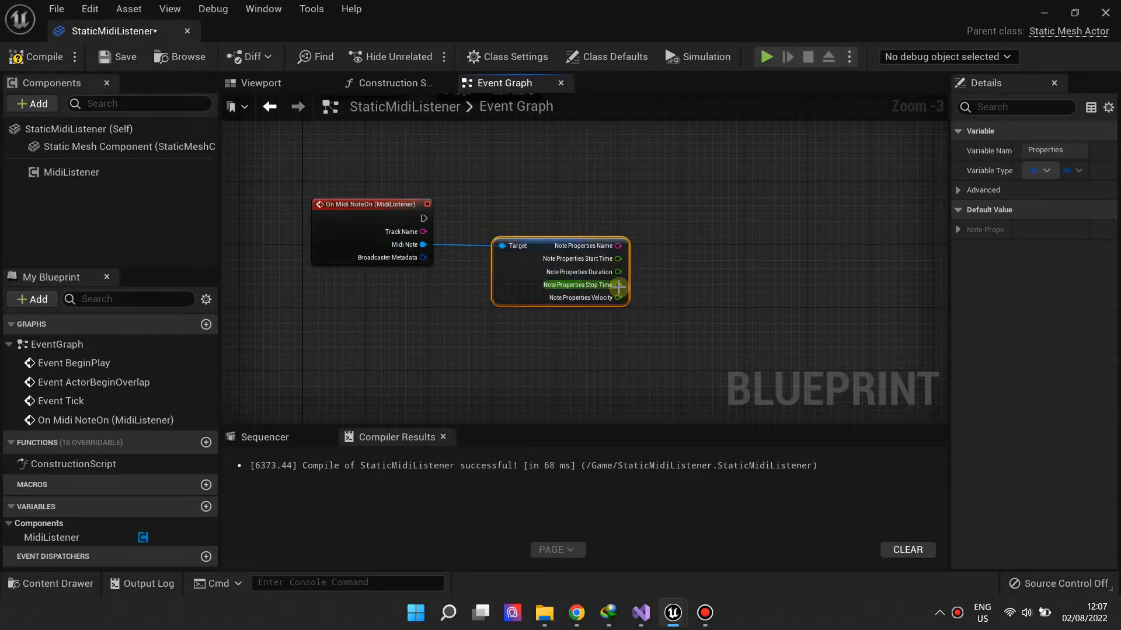
pyautogui.rightClick(423, 245)
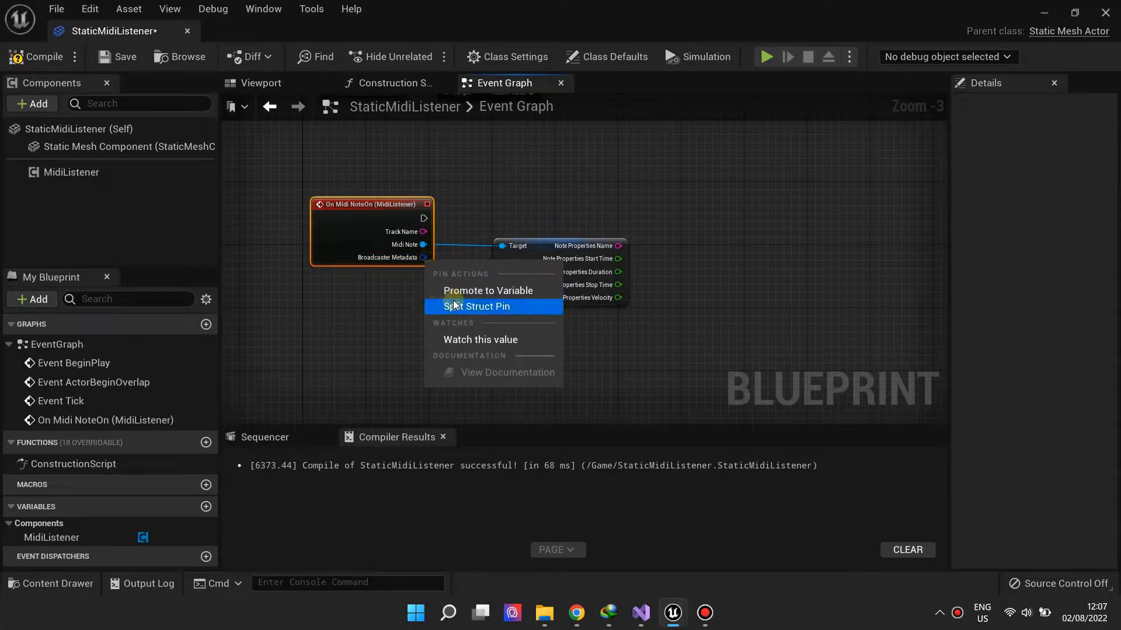
pyautogui.click(476, 306)
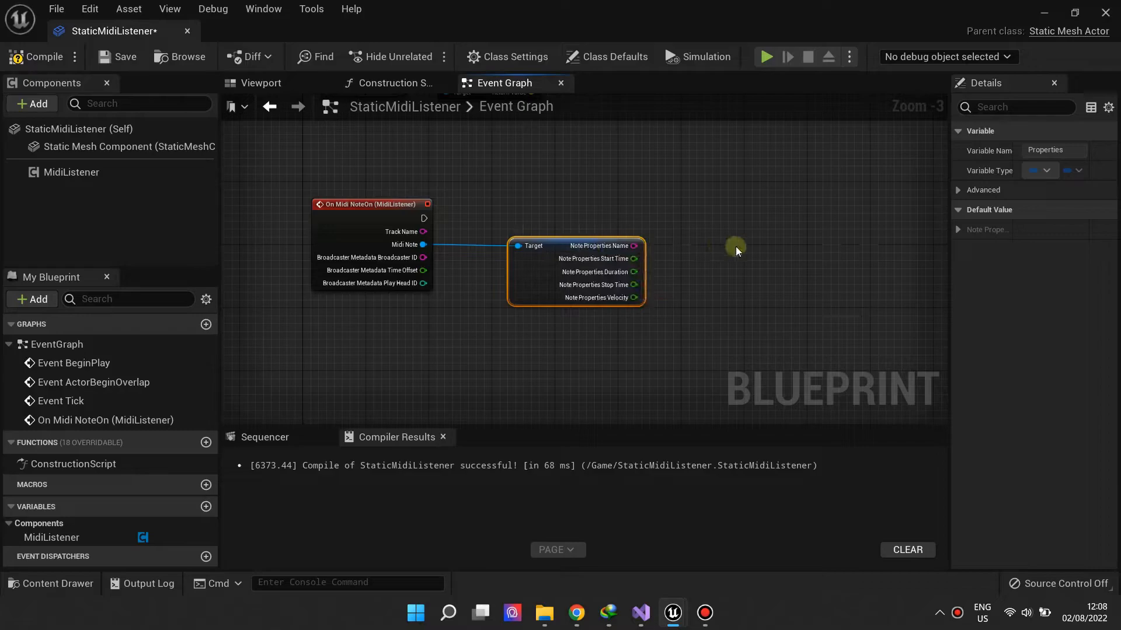
pyautogui.click(735, 246)
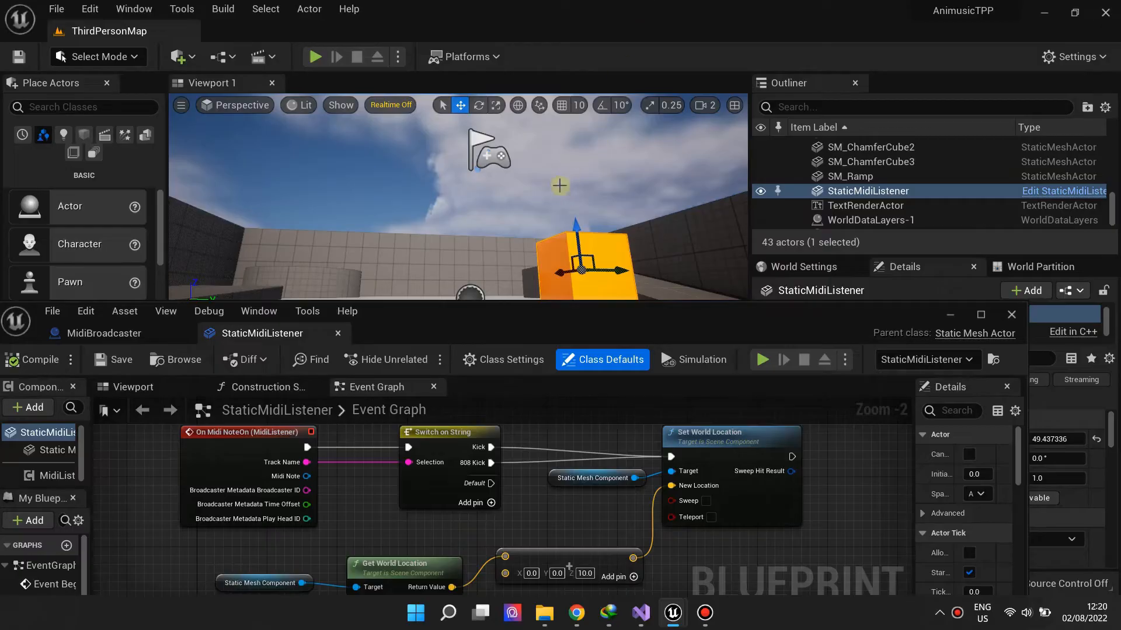
# - Place the StaticMidiListener cube actor into the ThirdPersonMap level
pyautogui.click(314, 57)
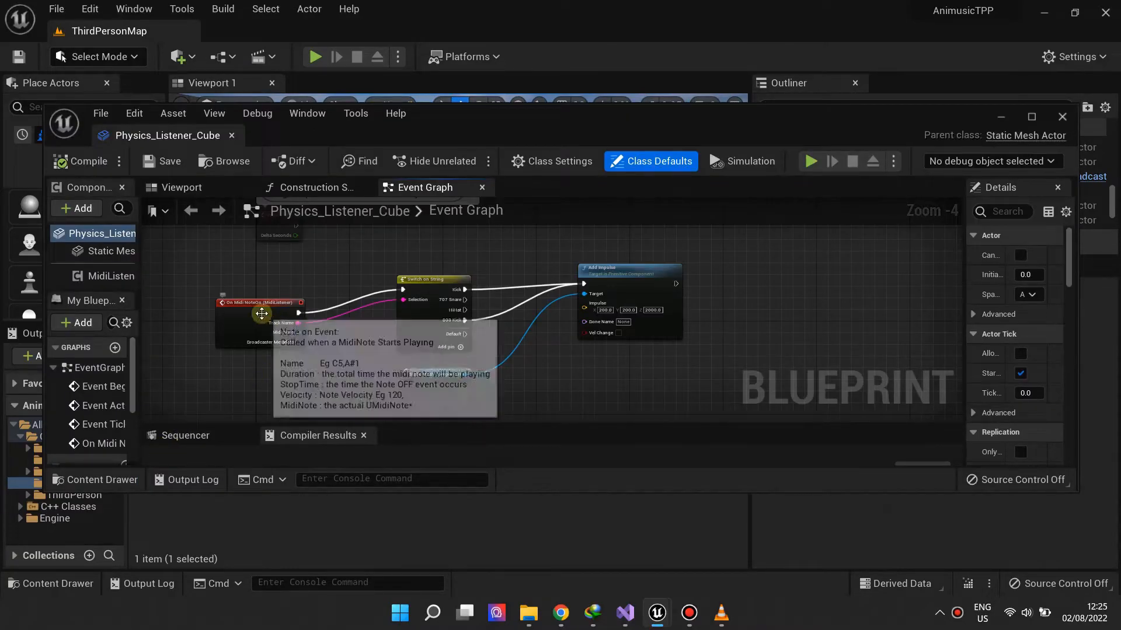
# - Close the Physics_Listener_Cube and ListenerSkeletalMesh blueprints and play the level
pyautogui.click(673, 286)
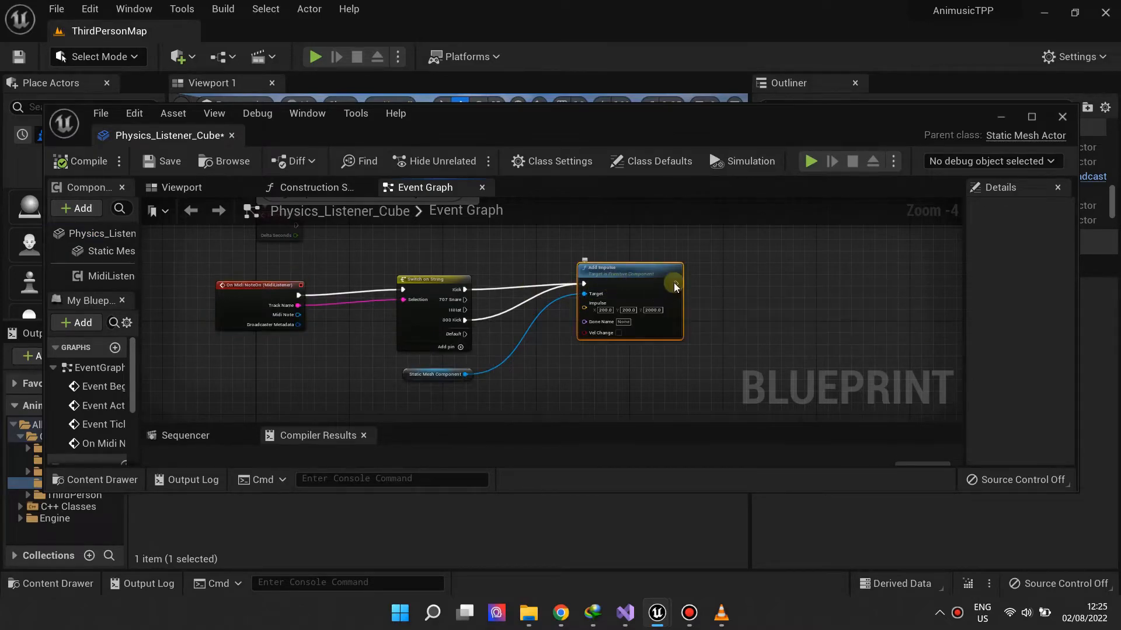
pyautogui.click(1062, 116)
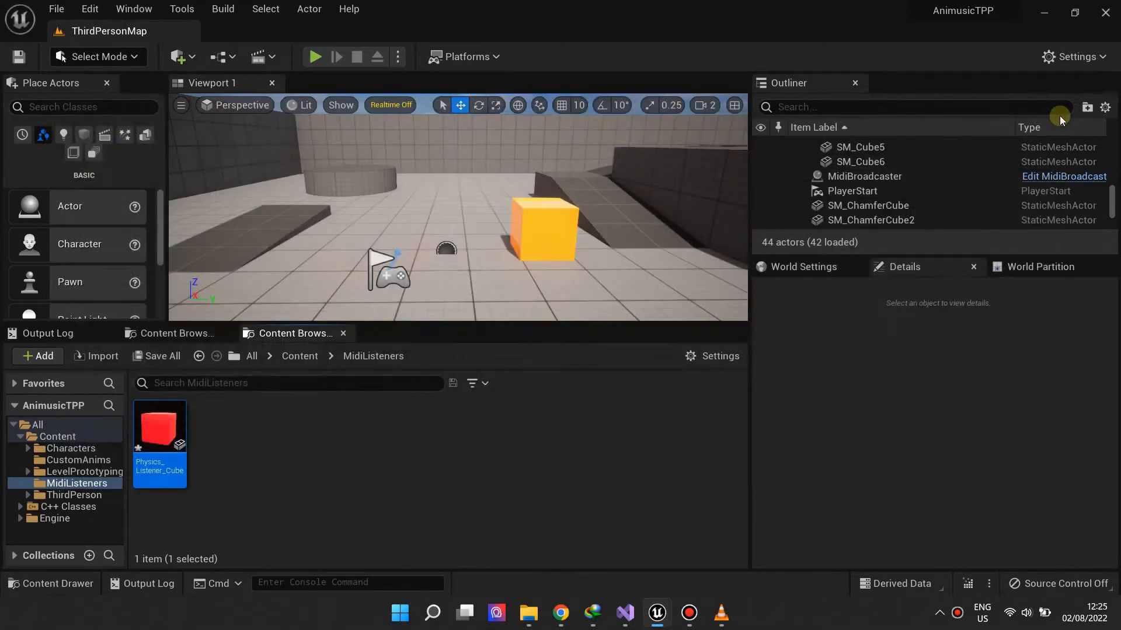
pyautogui.moveTo(159, 426); pyautogui.dragTo(356, 246)
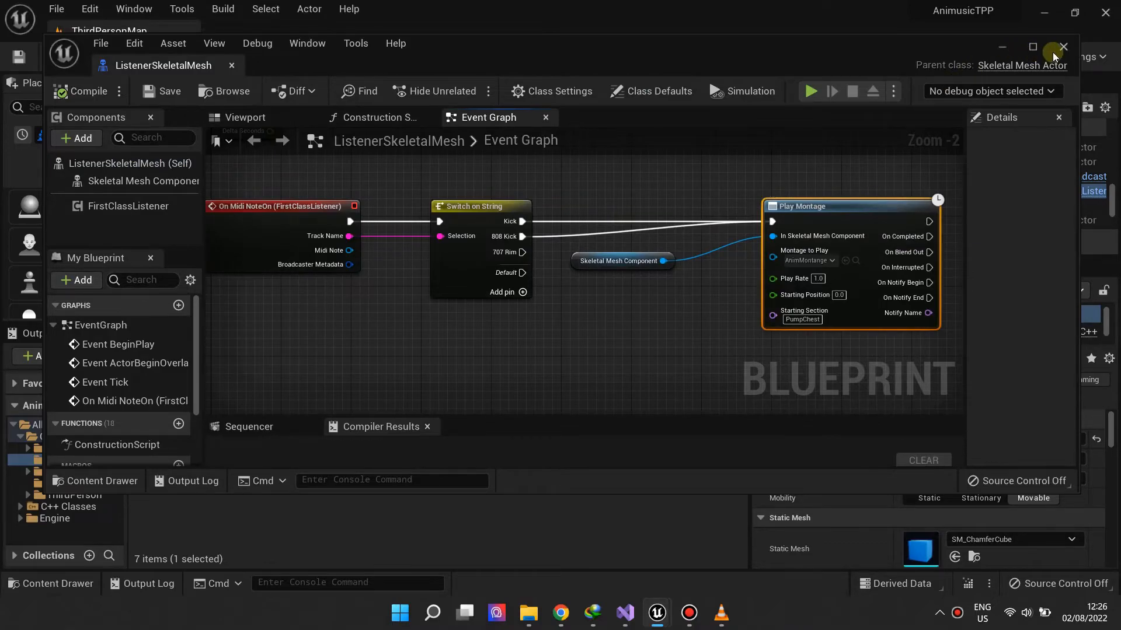
pyautogui.click(1064, 46)
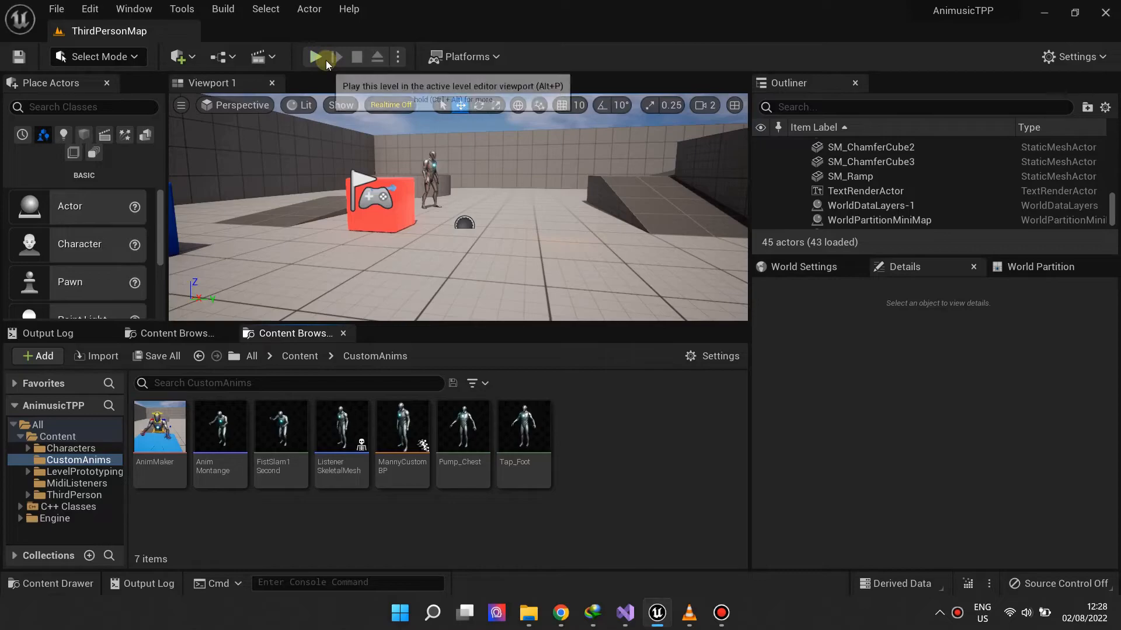
pyautogui.click(317, 56)
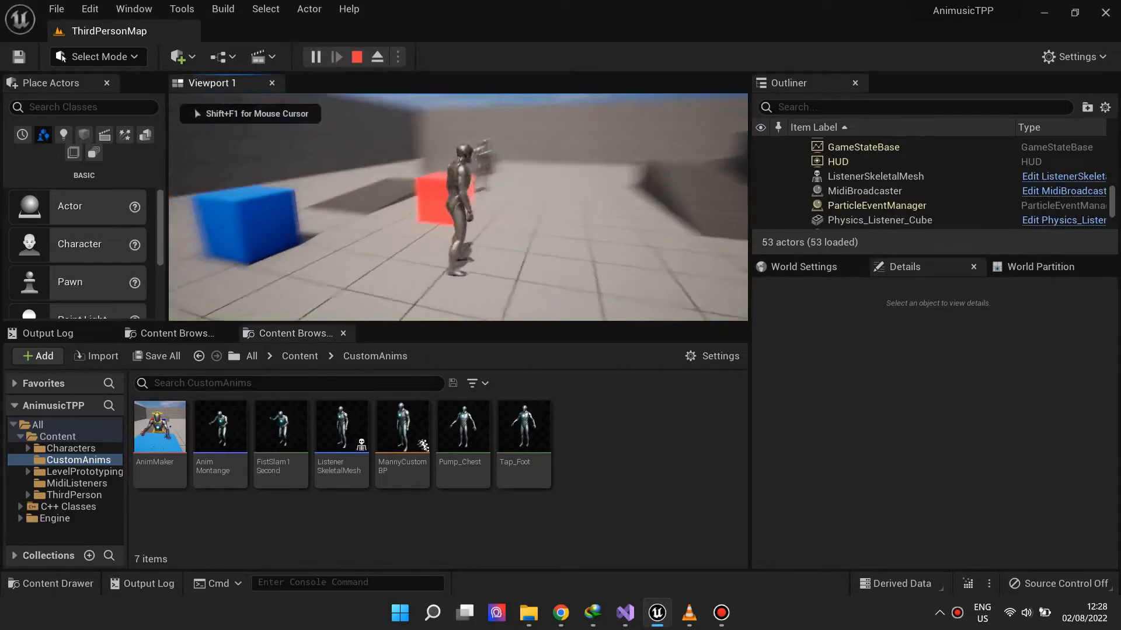